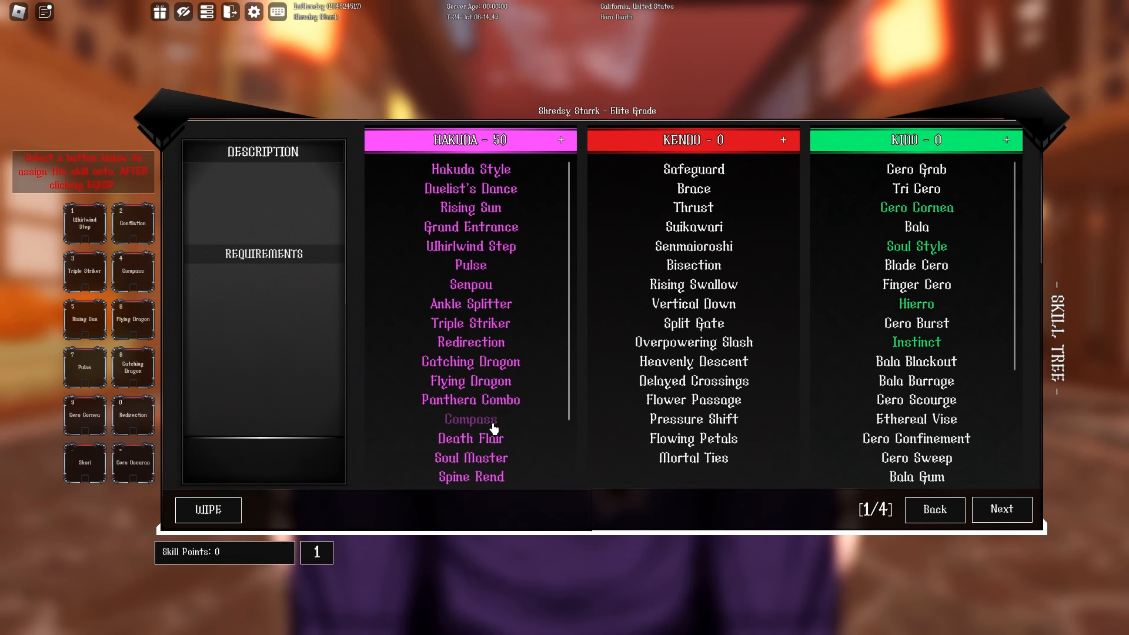
Scroll down the Hakuda column on skill tree page 1/4
{"action": "scroll", "scroll_direction": "down", "scroll_amount": 3}
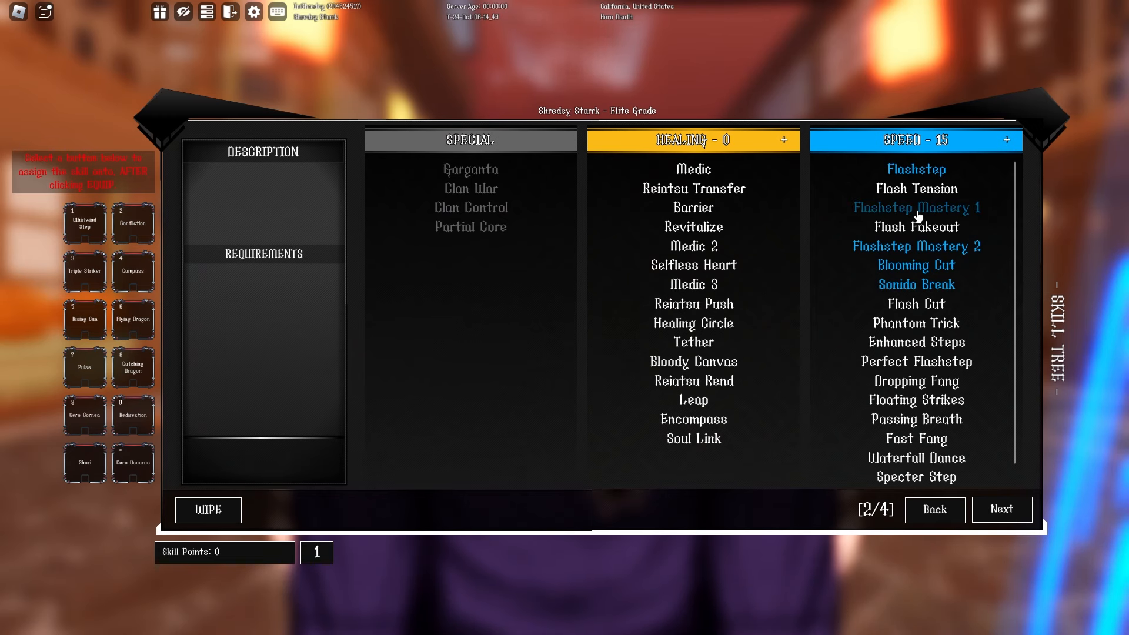
Close the skill tree after reviewing the Speed column on page 2/4
{"action": "left_click", "coordinate": [1001, 509]}
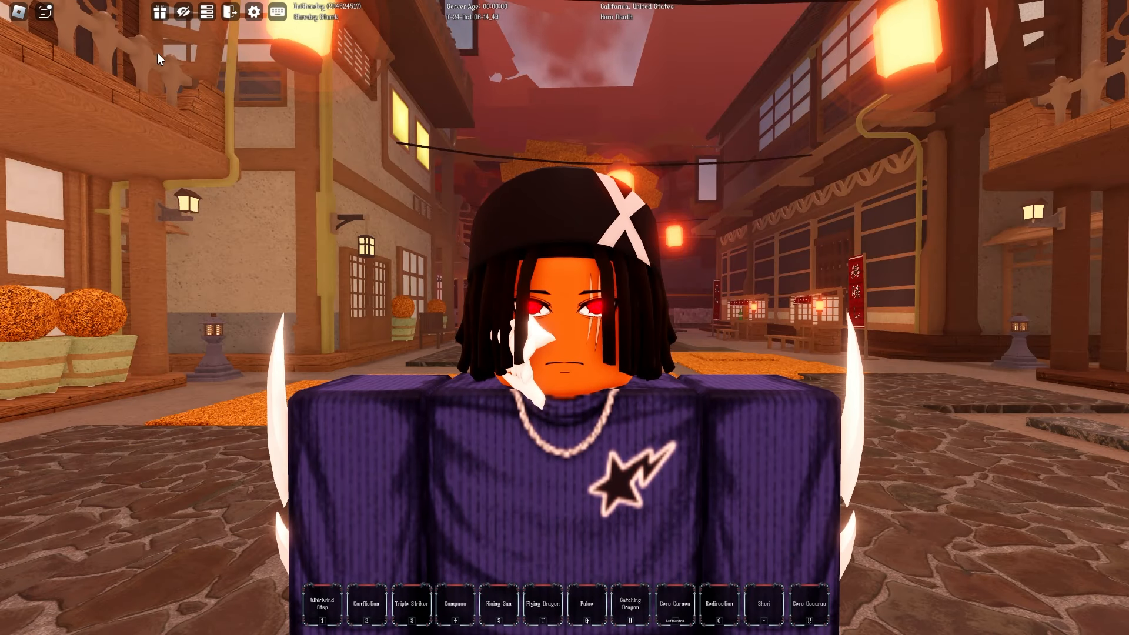
{"action": "mouse_move", "coordinate": [801, 581]}
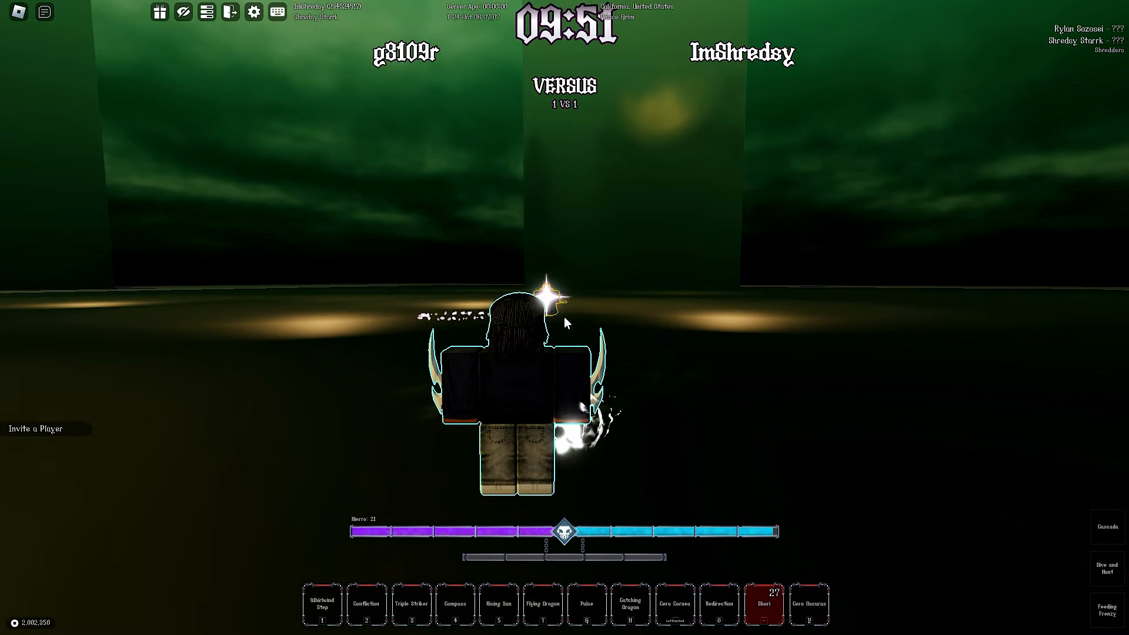
Win the 1v1 ranked match with skill key 1, then return to lobby and Ready Up
{"action": "key", "text": "1"}
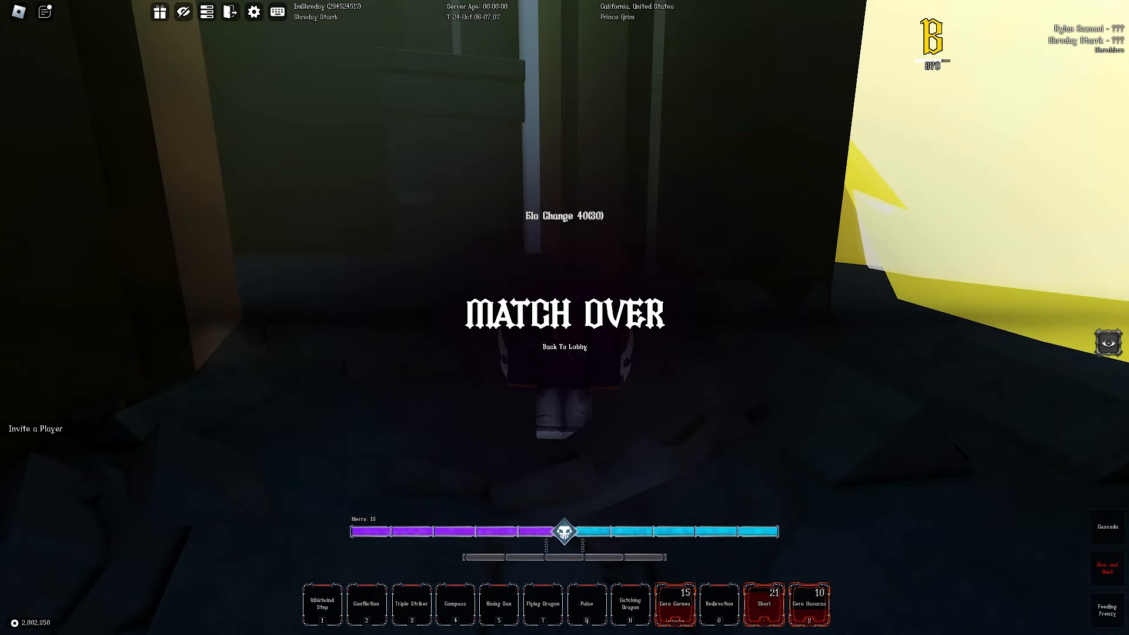
{"action": "left_click", "coordinate": [564, 346]}
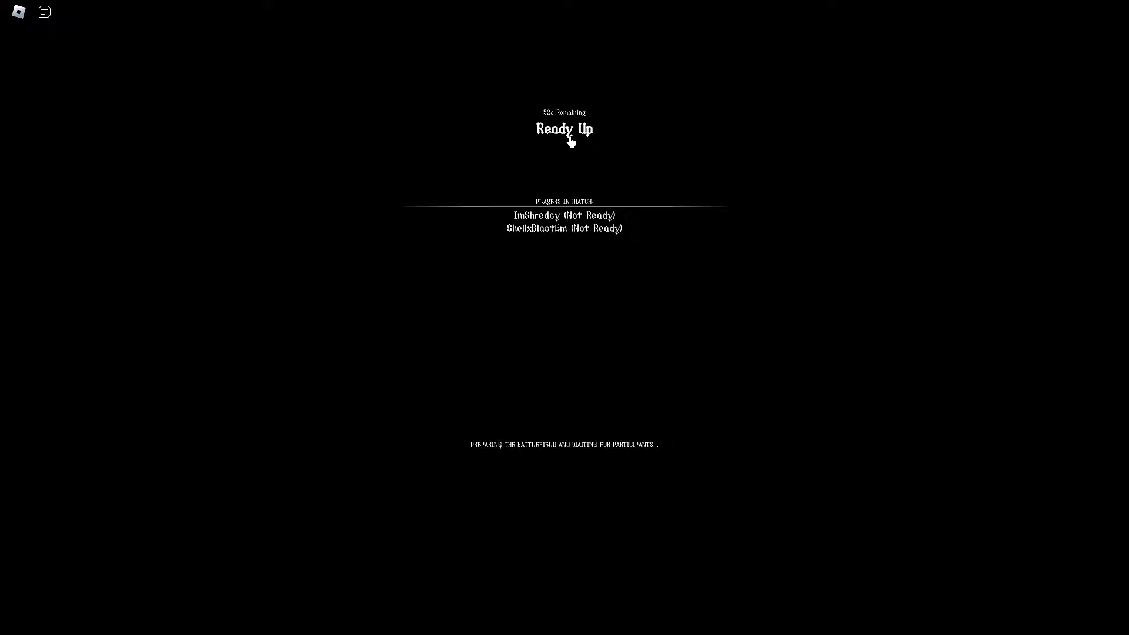
{"action": "left_click", "coordinate": [564, 129]}
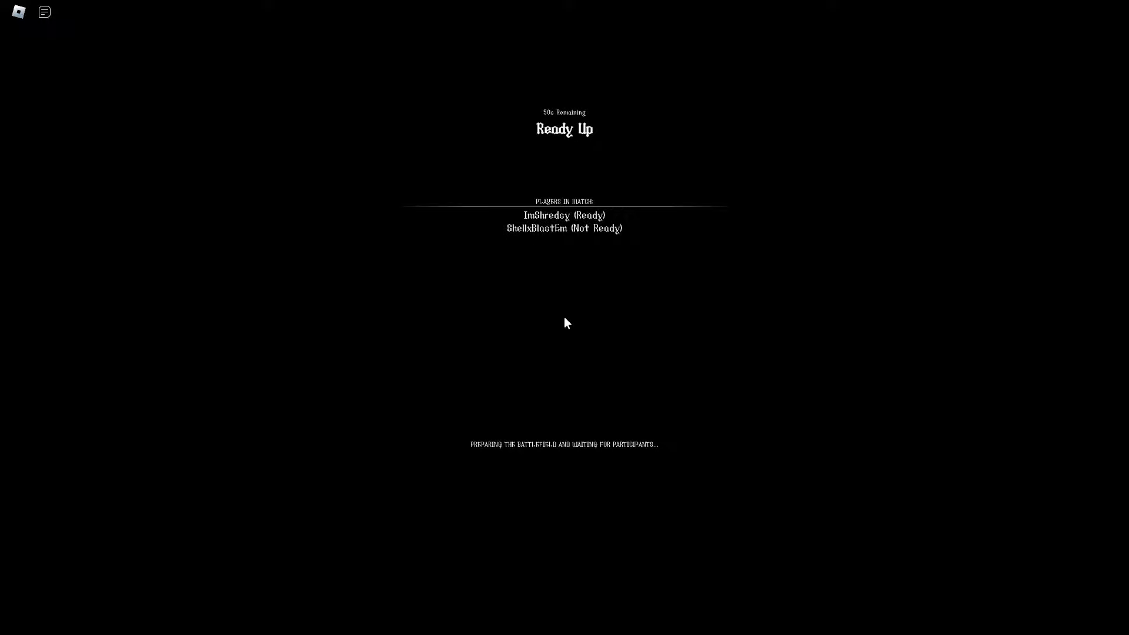